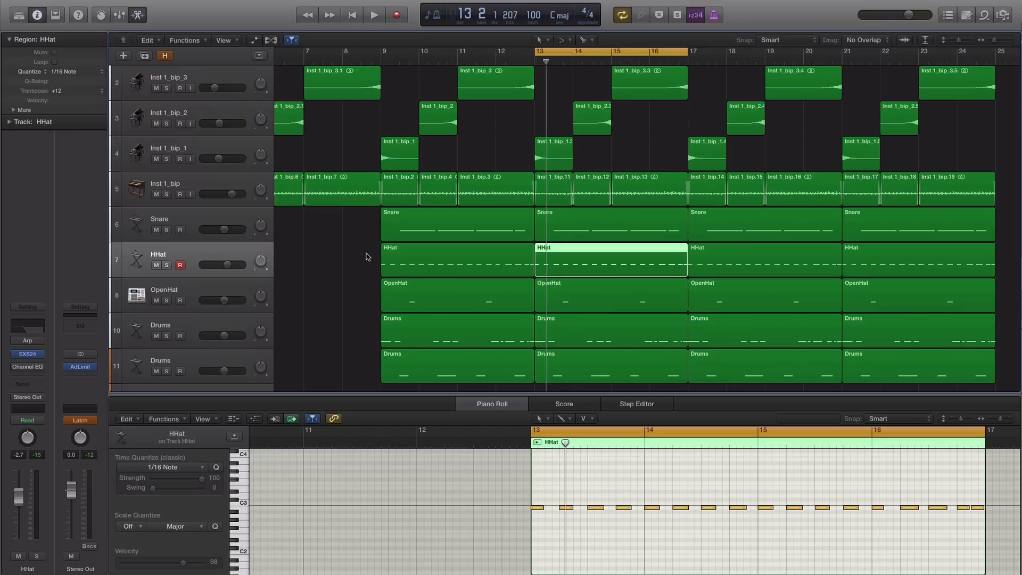
mouse_move(159, 276)
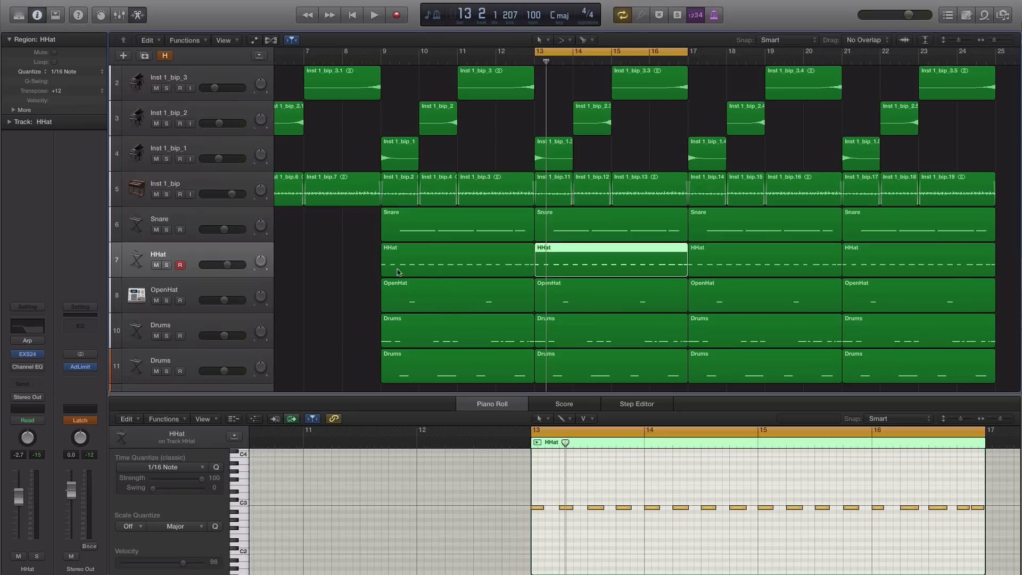
mouse_move(422, 358)
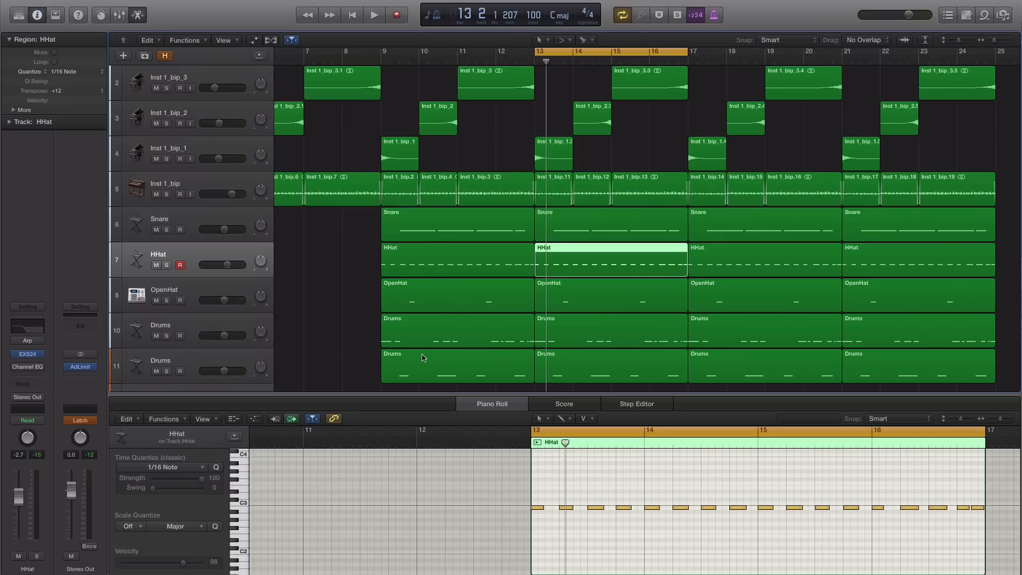
Play the hi-hat loop before and after copying the HHat region onto the new MDL Master Kit track.
left_click(373, 14)
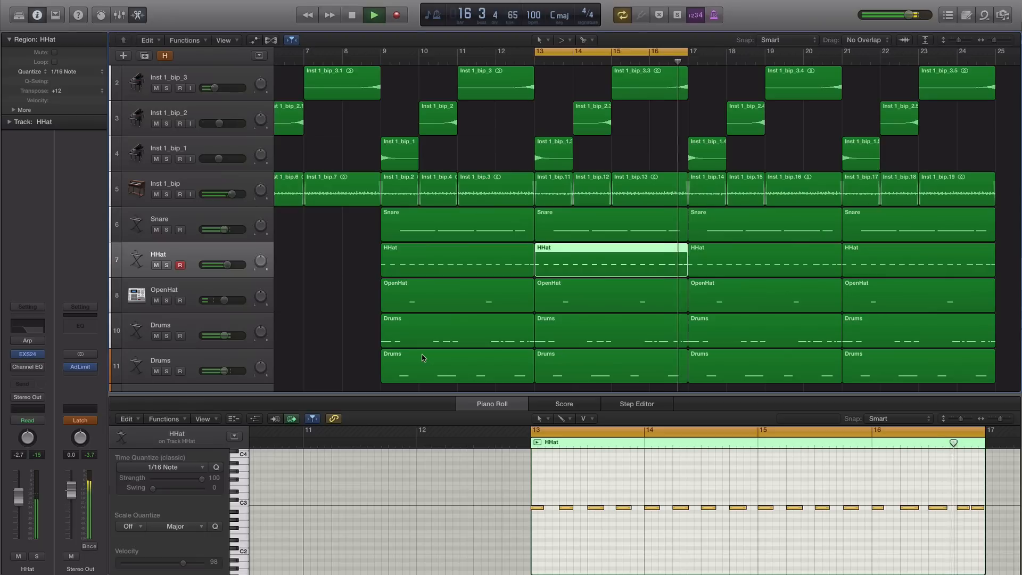
left_click(351, 15)
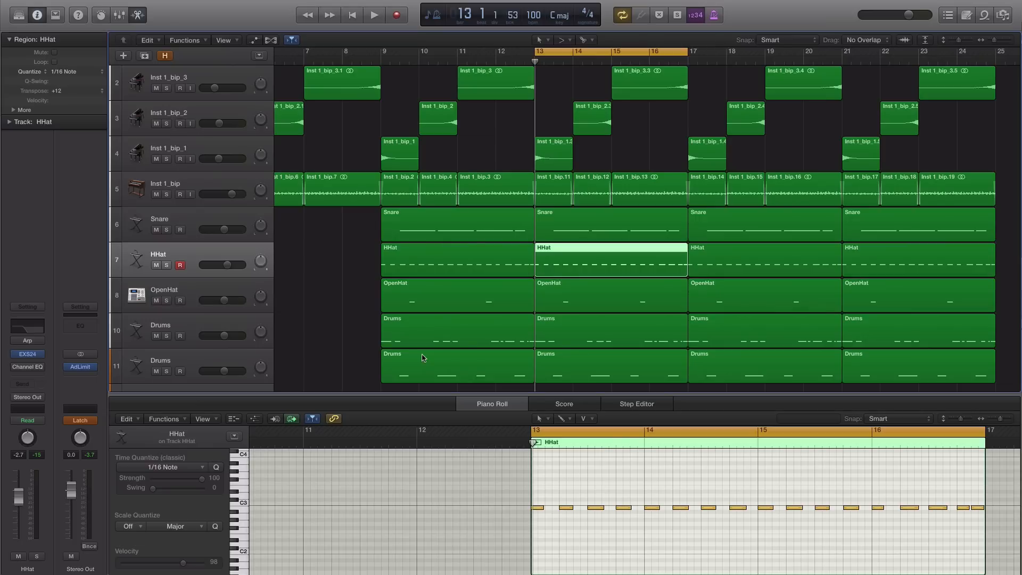
mouse_move(182, 253)
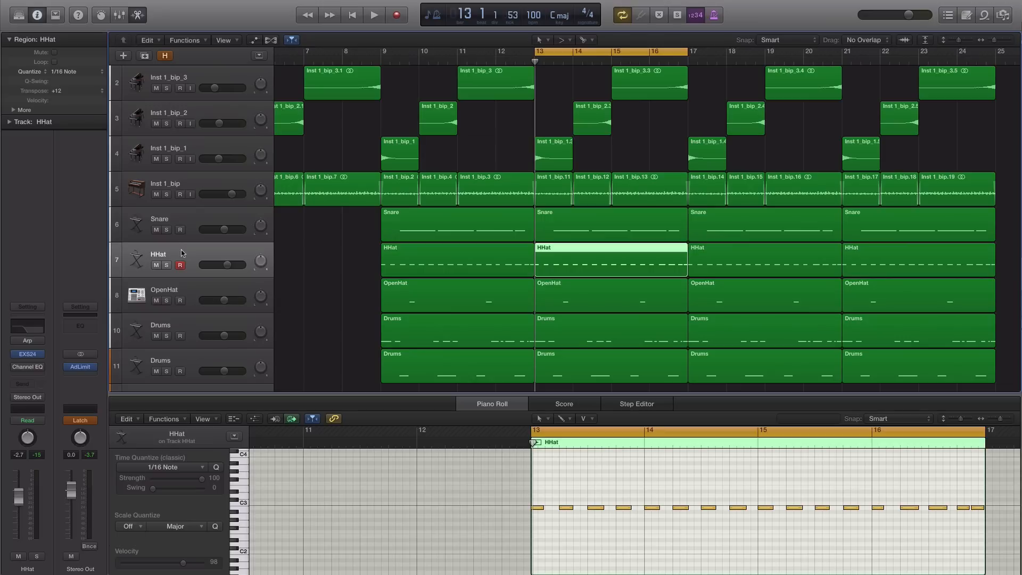
mouse_move(229, 259)
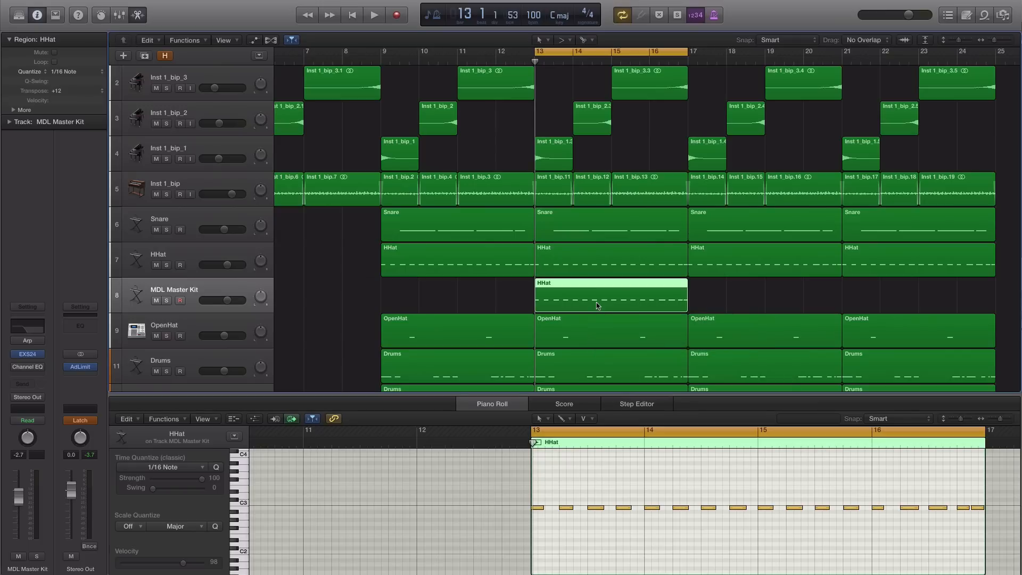
left_click(374, 14)
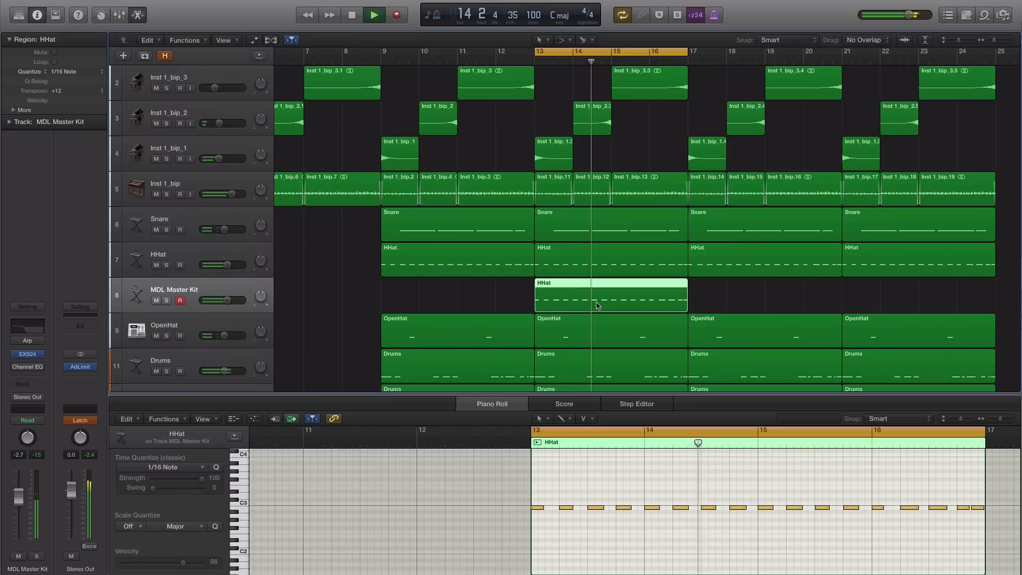
left_click(351, 15)
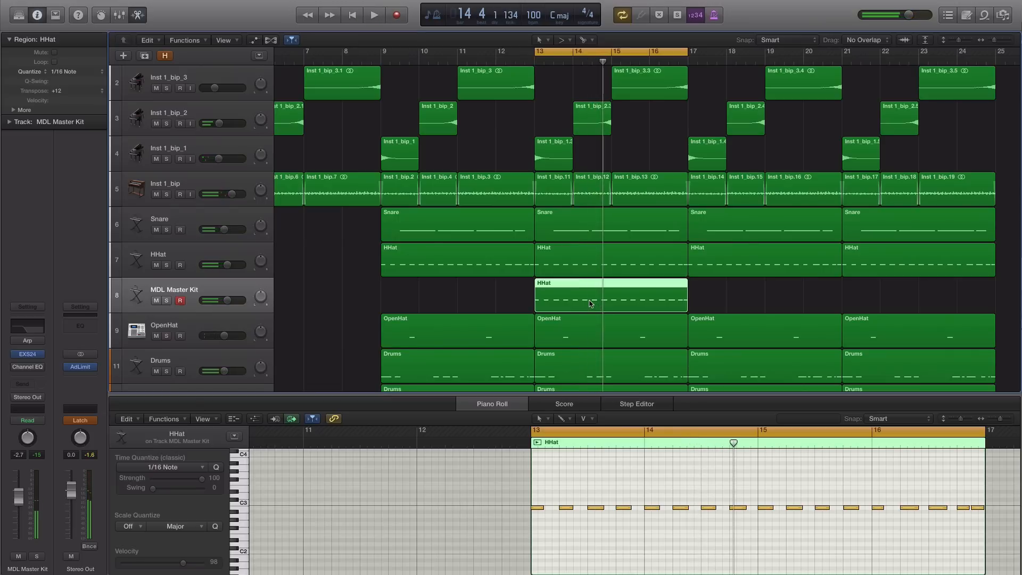
Delete every other HHat note, delete the opposite notes in the copy, then play both.
left_click(583, 267)
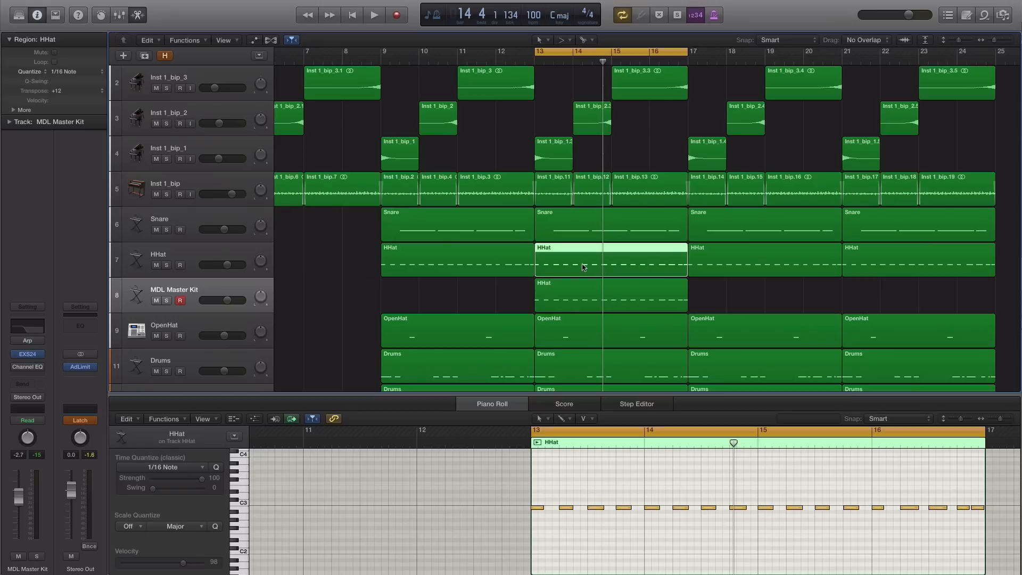
mouse_move(570, 261)
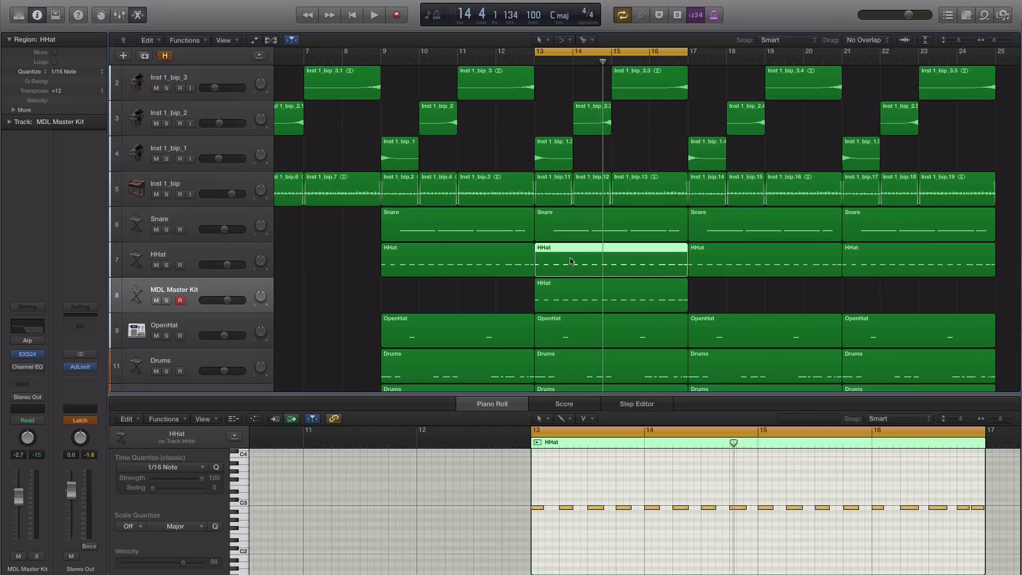
left_click(563, 507)
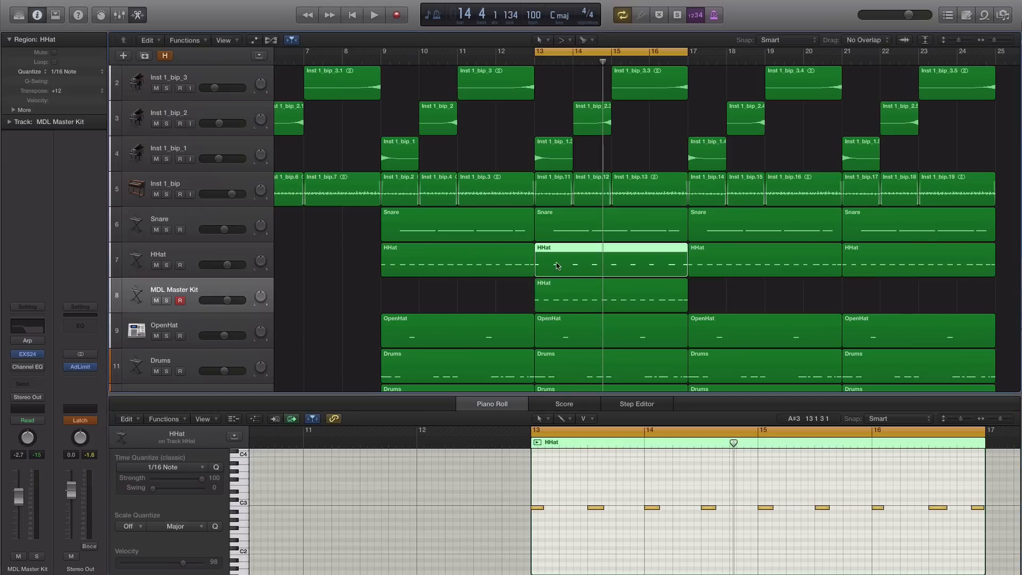
left_click(609, 294)
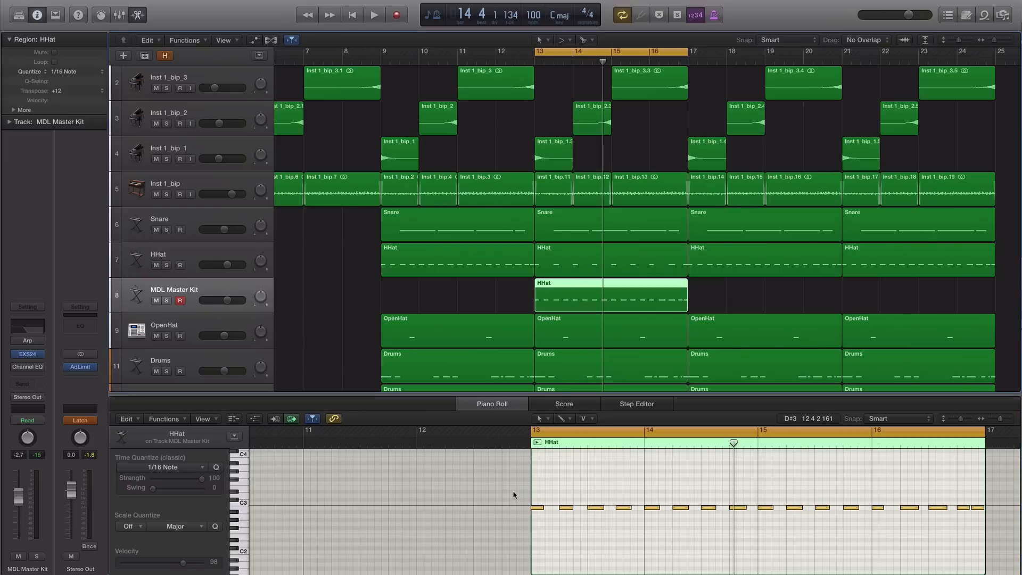
left_click(648, 507)
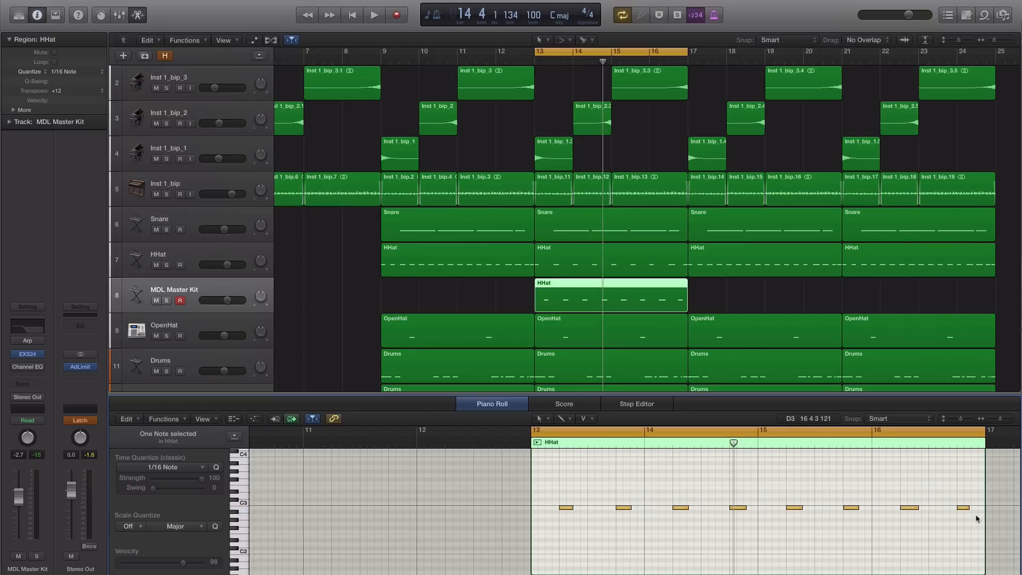
left_click(620, 292)
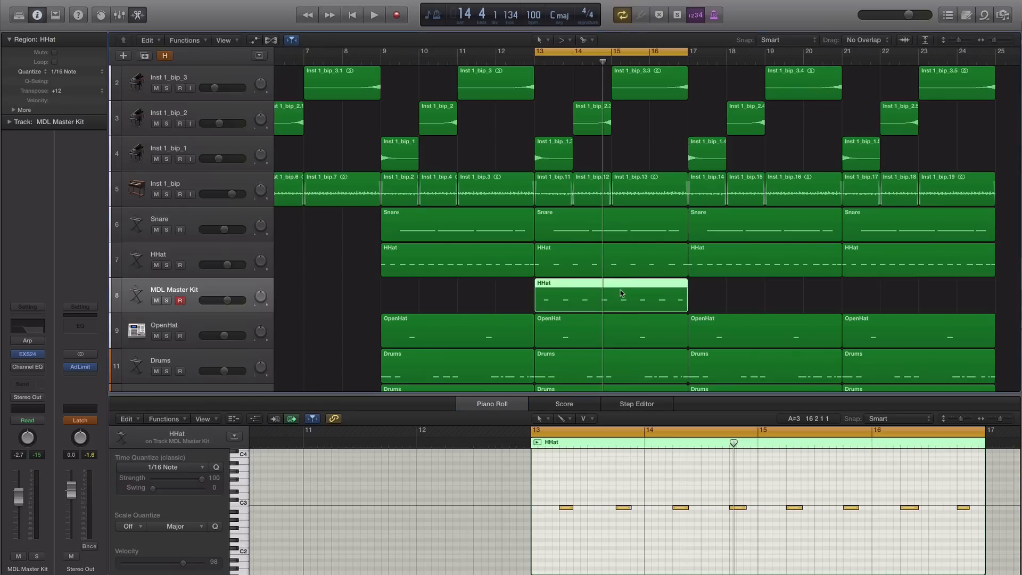
left_click(609, 261)
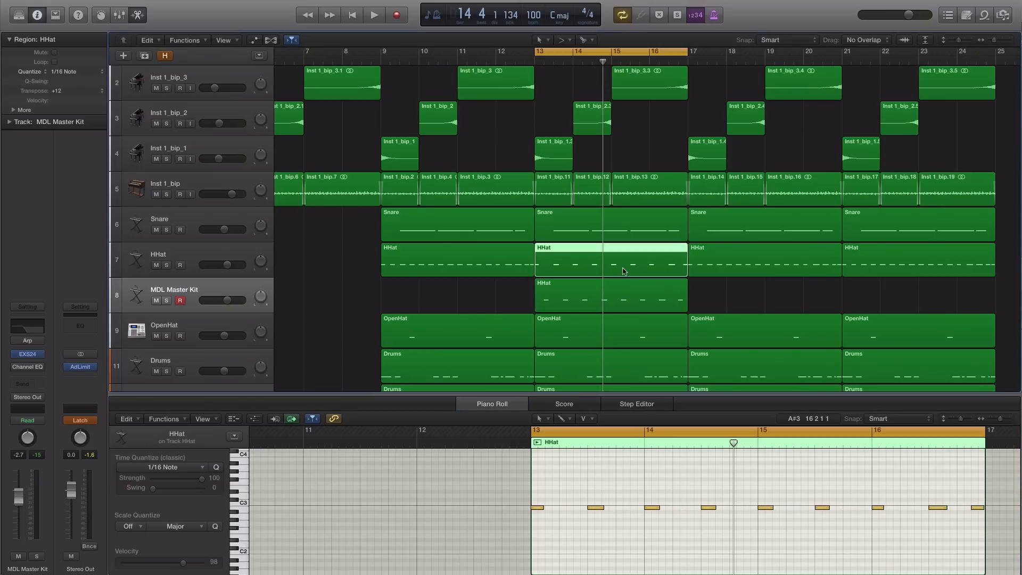
left_click(373, 15)
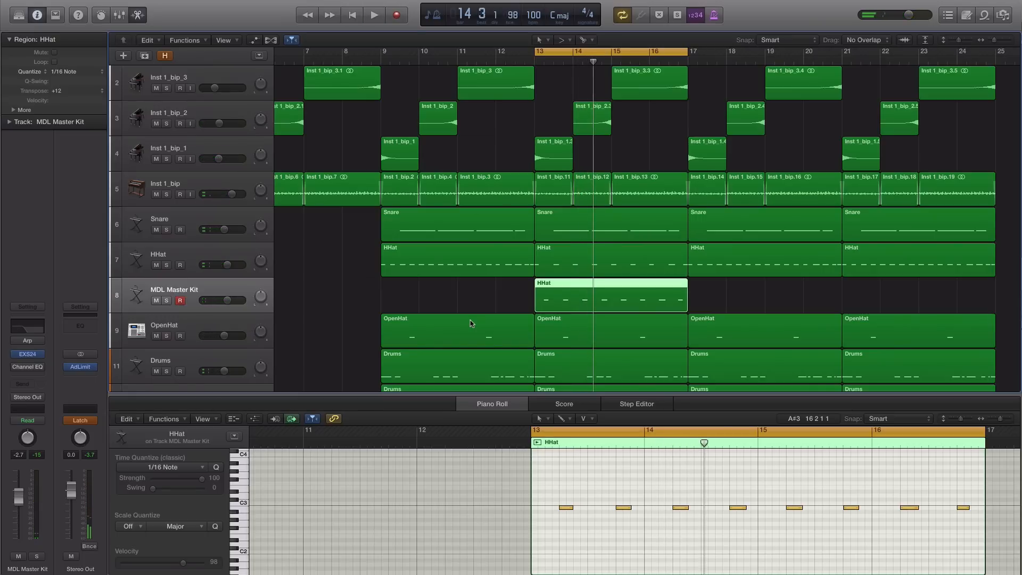
Rename the tracks HHat - Left and HiHat - Right, then view HiHat - Right's off-beat notes.
left_click(159, 254)
type(" - Left")
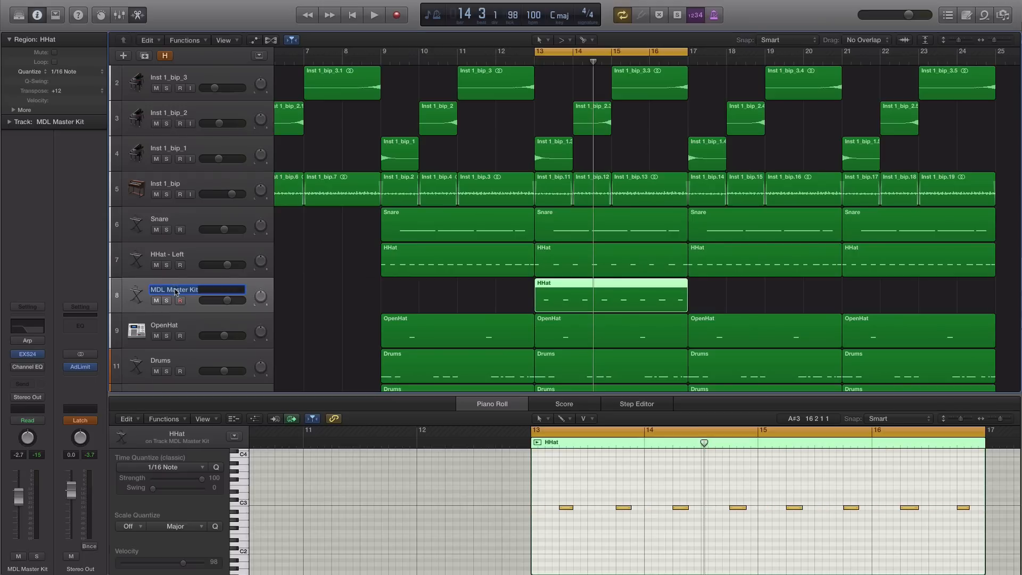
type("HiHat - Right")
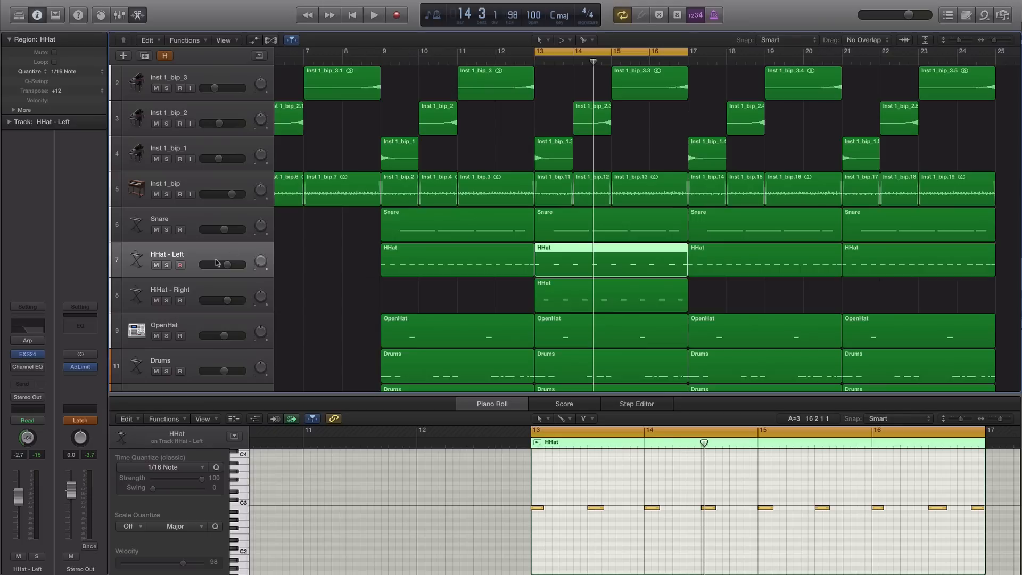
left_click(609, 295)
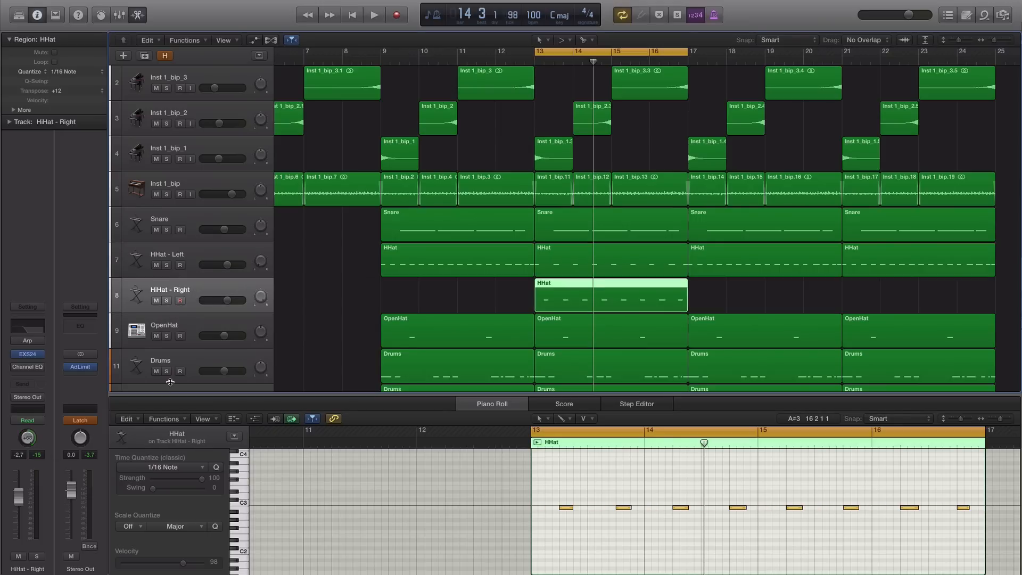
mouse_move(170, 381)
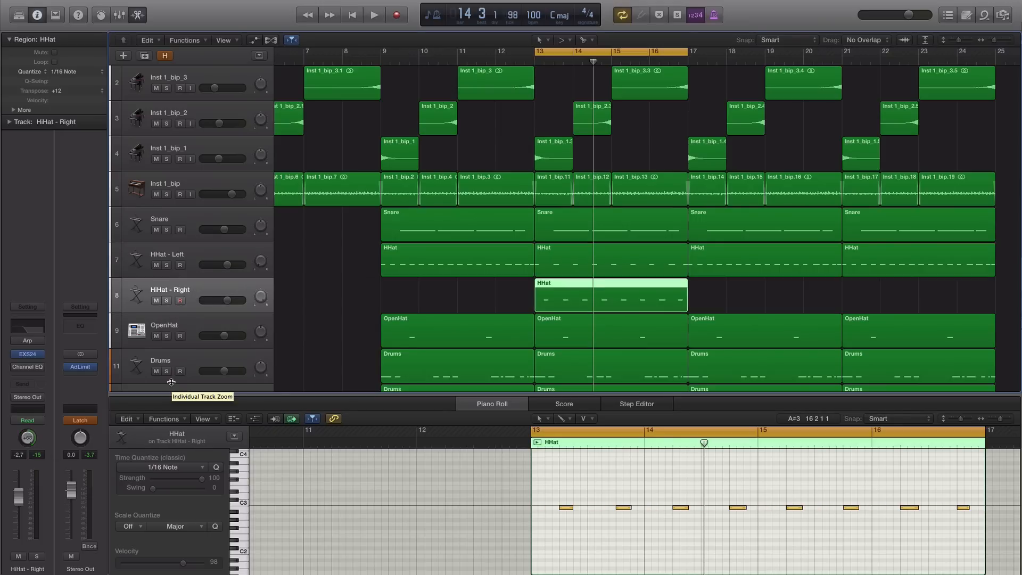
left_click(373, 14)
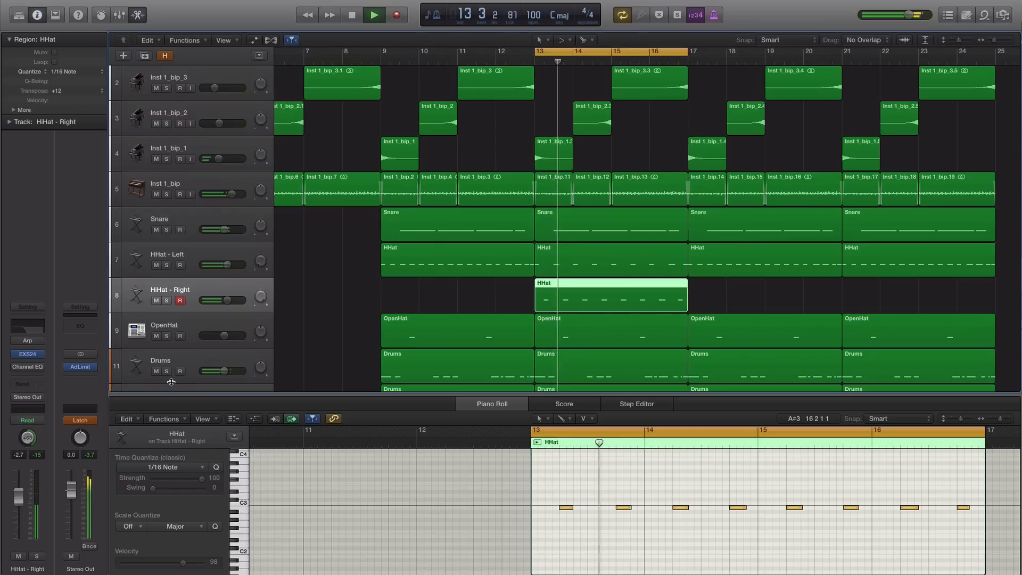
left_click(374, 14)
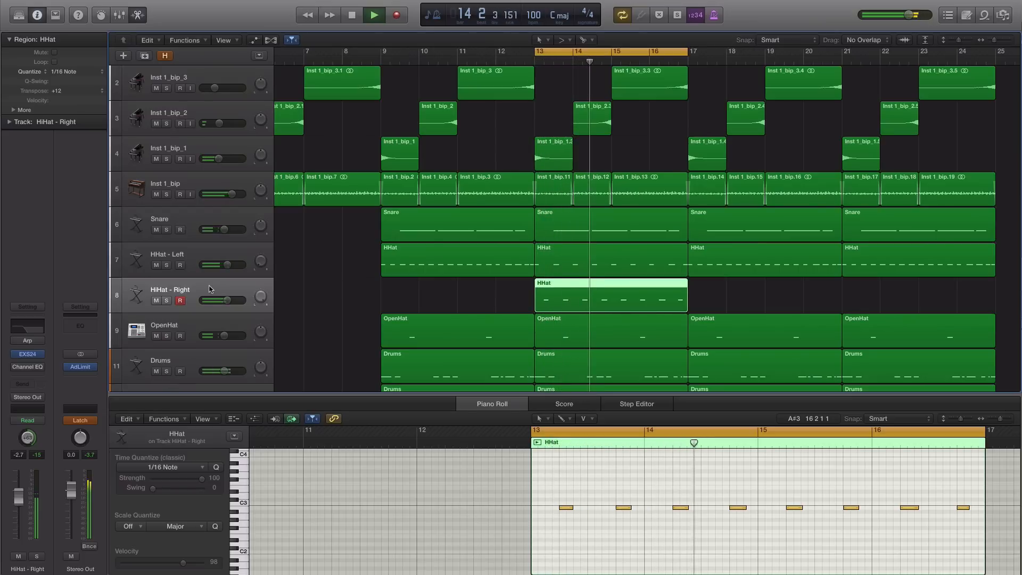
left_click(373, 15)
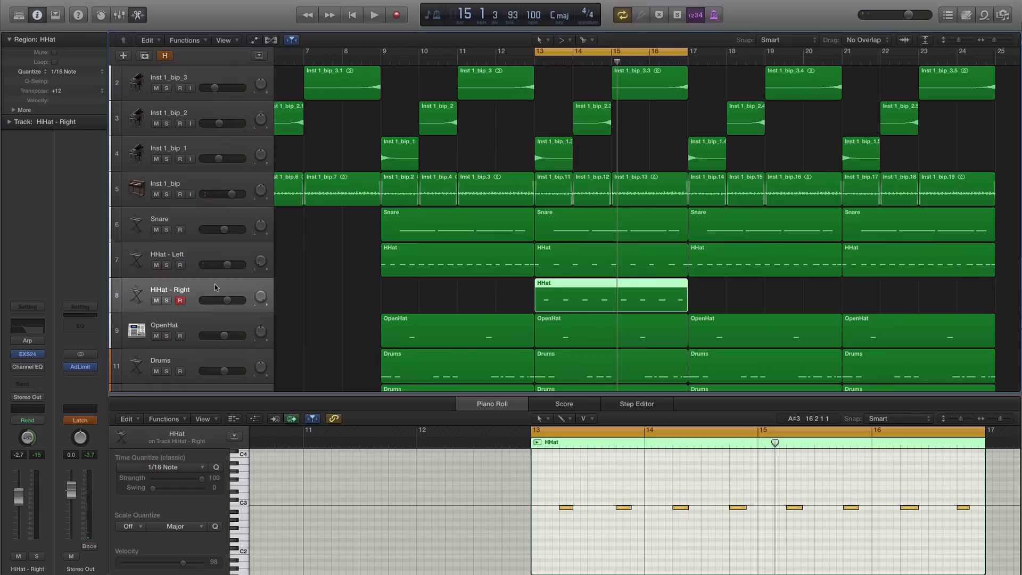
mouse_move(107, 369)
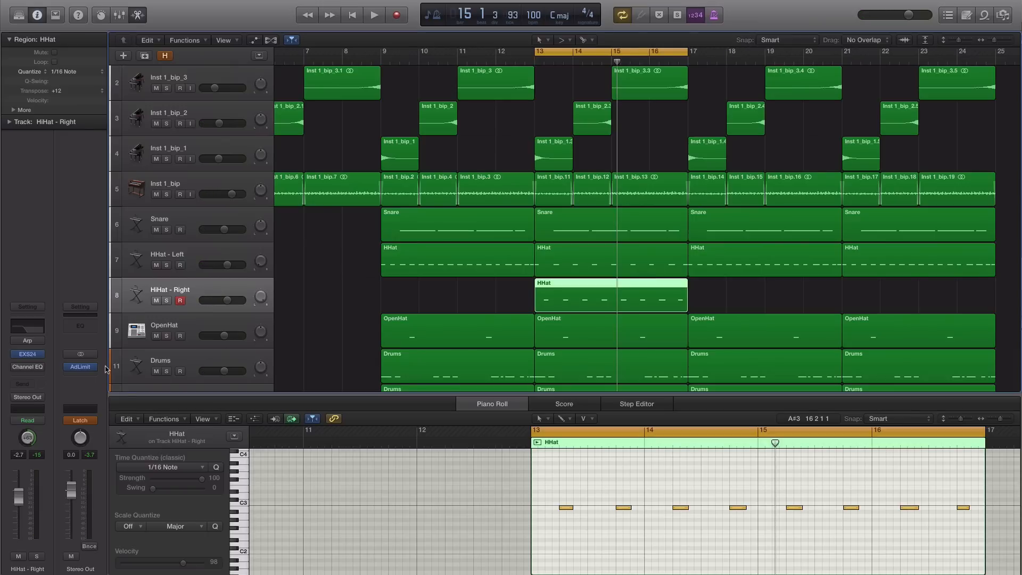
left_click(610, 259)
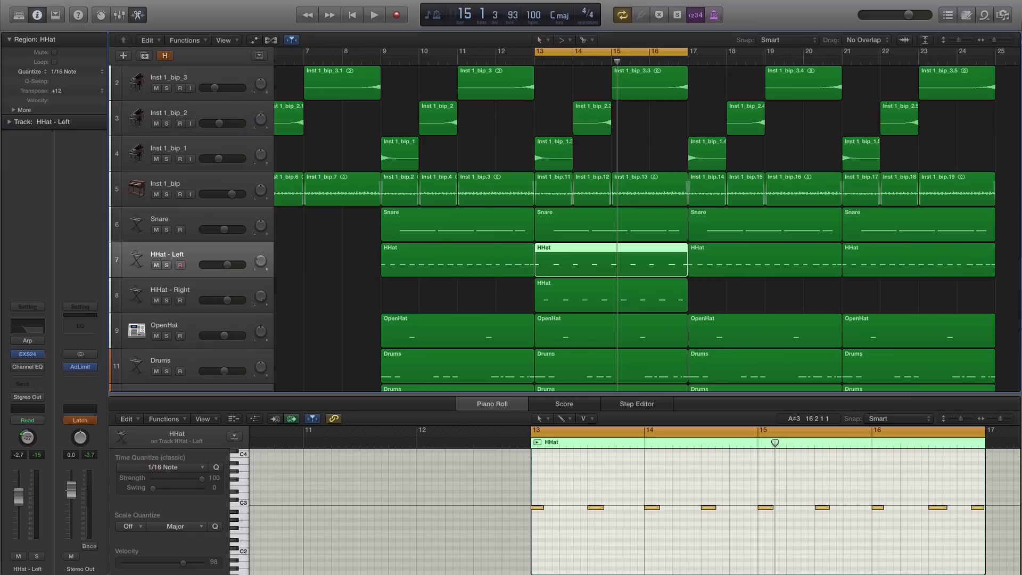
left_click(610, 294)
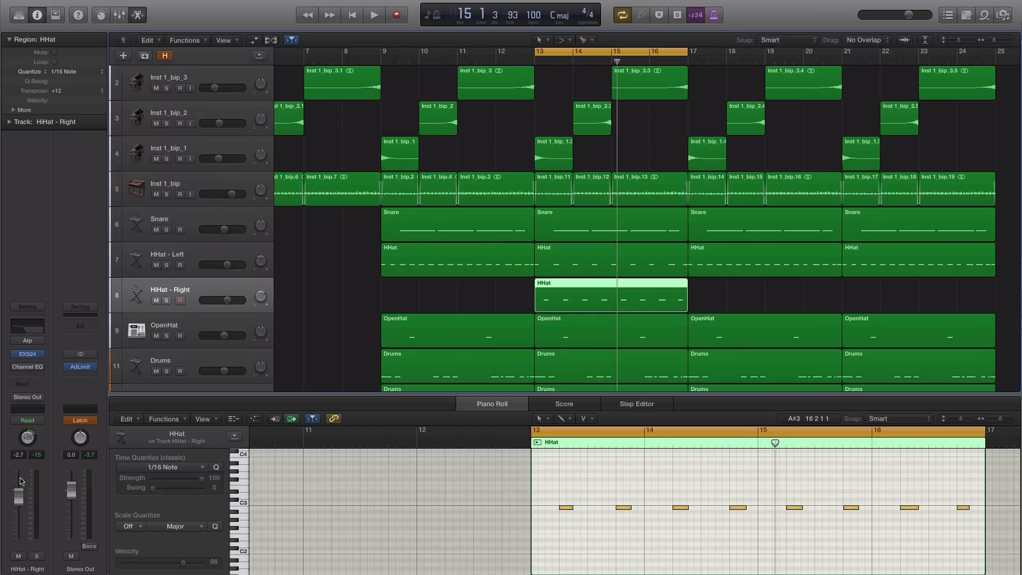
left_click(373, 14)
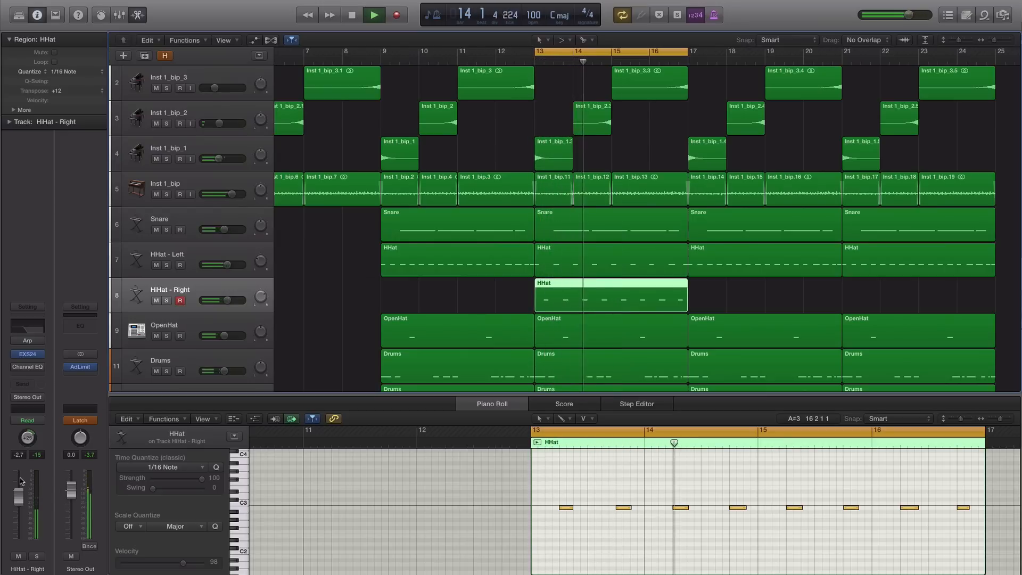
left_click(373, 14)
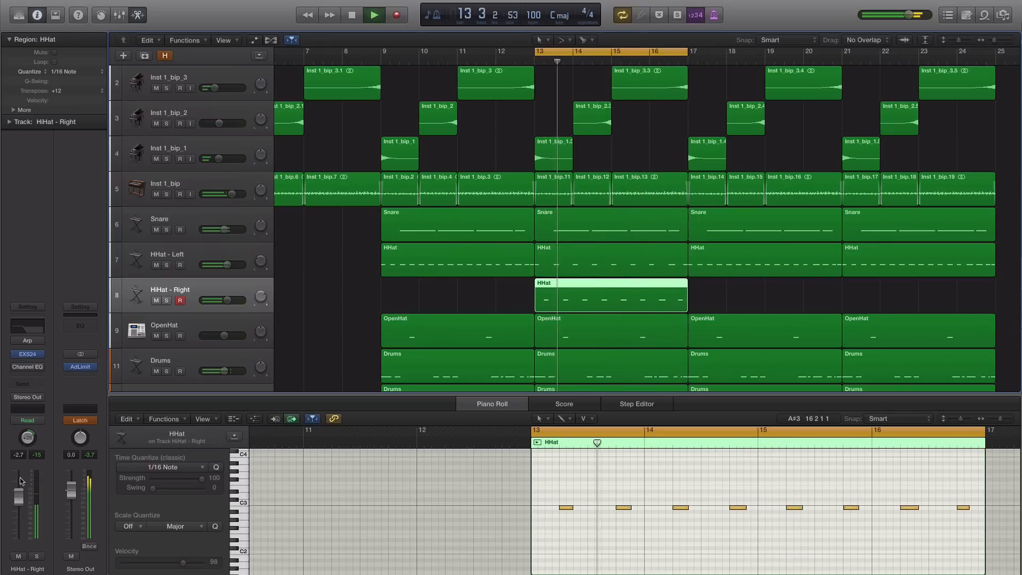
left_click(351, 14)
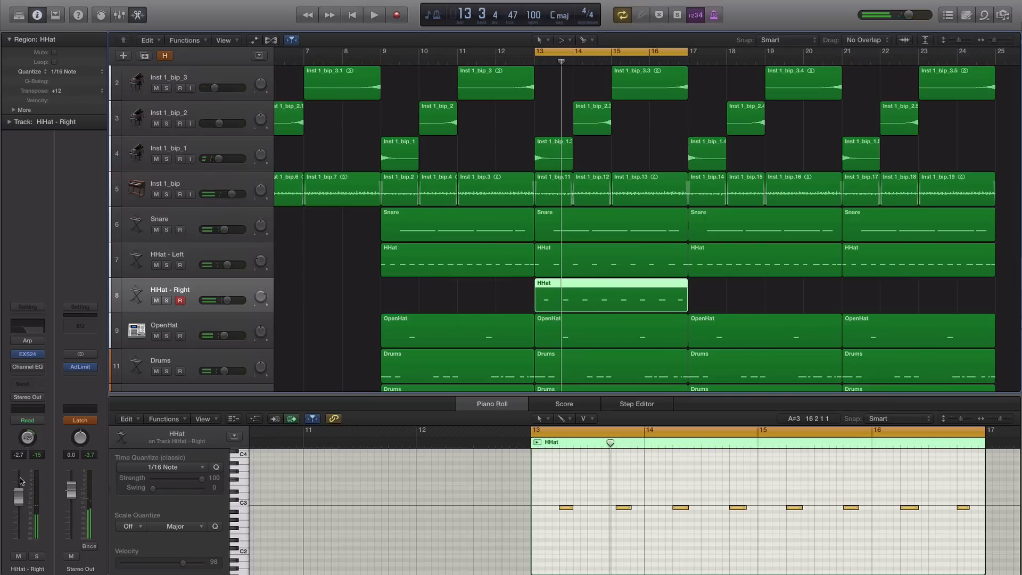
Scroll the track list and play the cycle extended to bars 11–17.
scroll("down", 3)
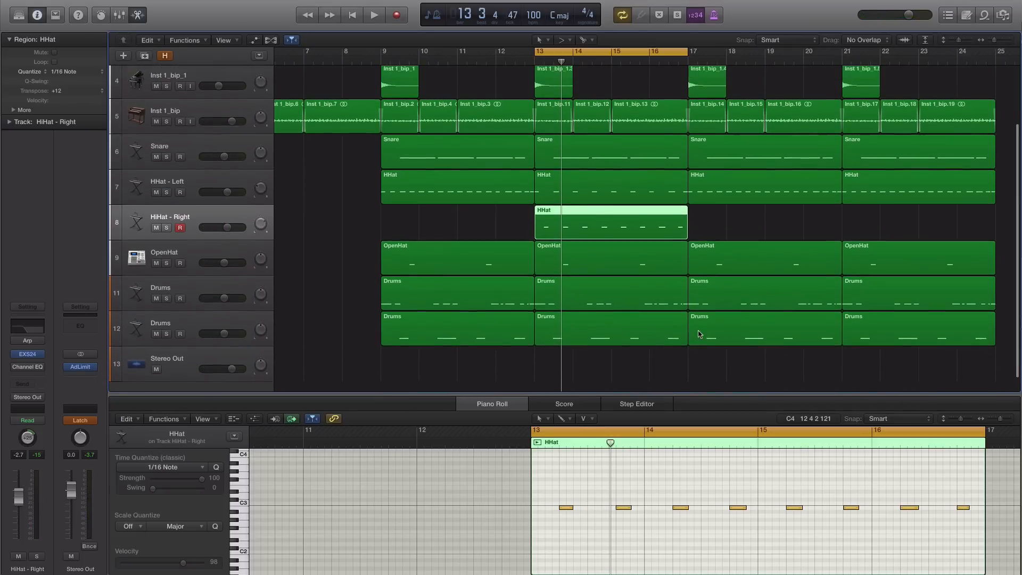
scroll("up", 3)
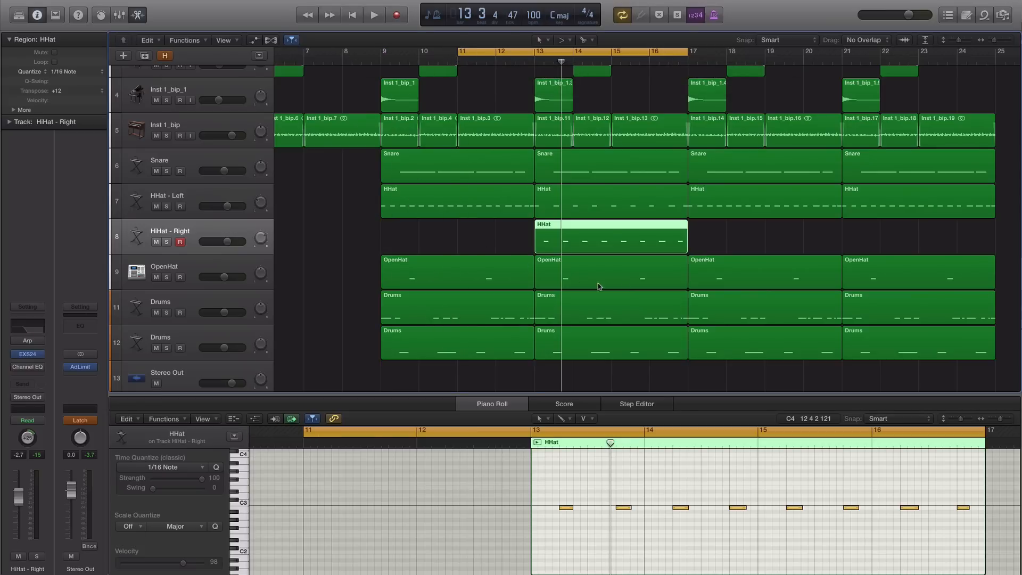
mouse_move(608, 184)
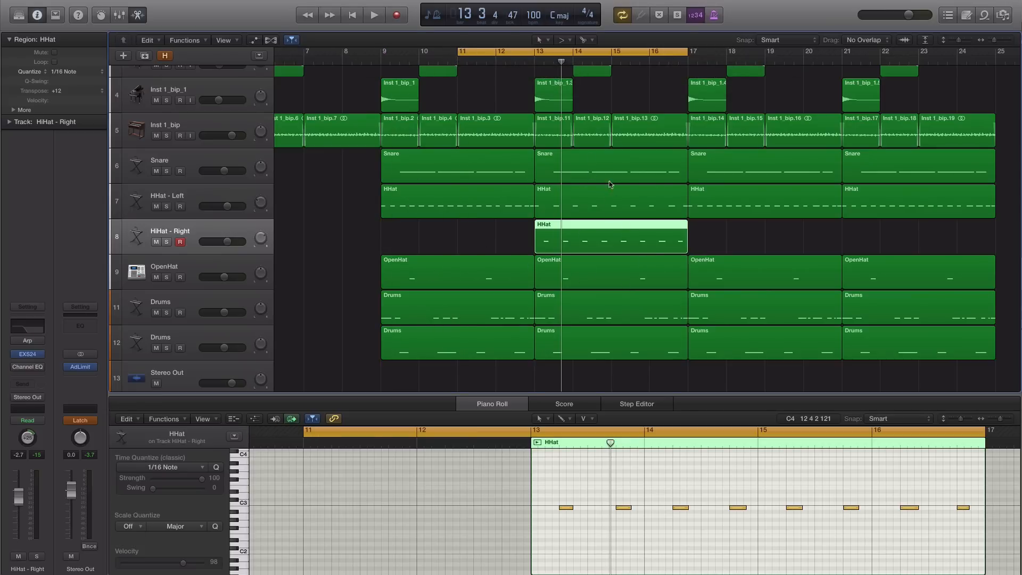
left_click(373, 14)
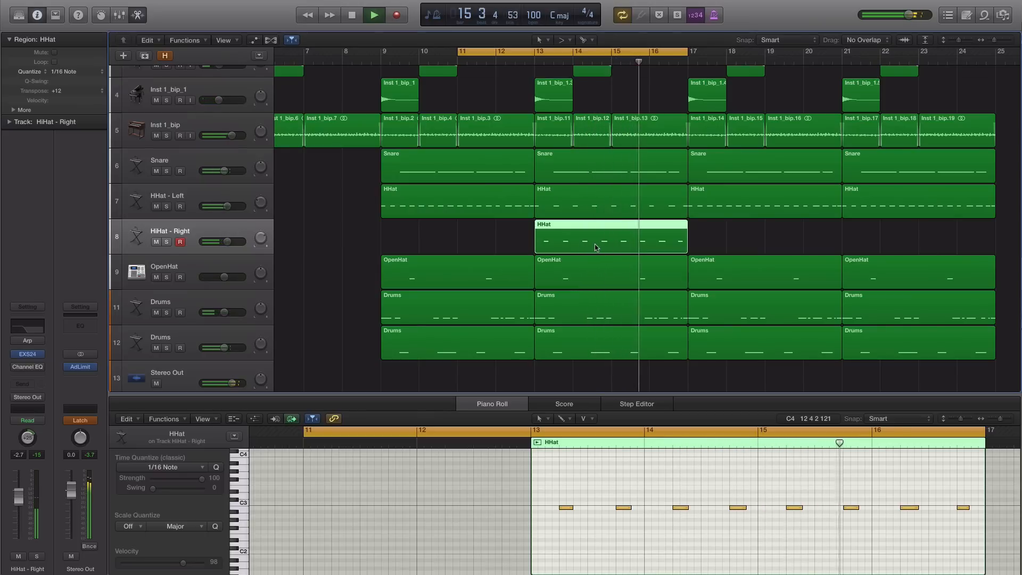
Stop, then replay with both HHat - Left regions from bars 9–17 shown together.
left_click(351, 14)
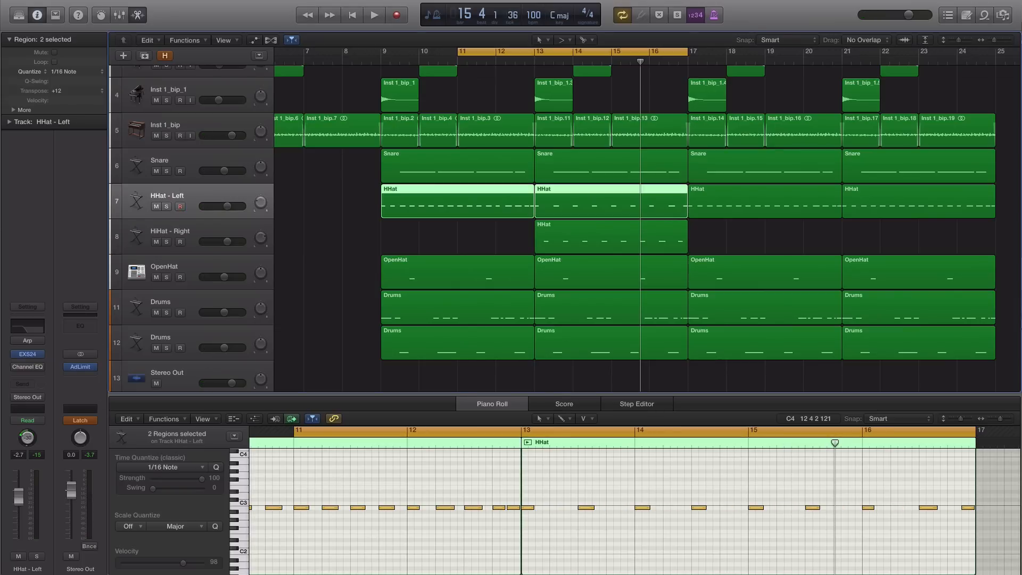
left_click(374, 14)
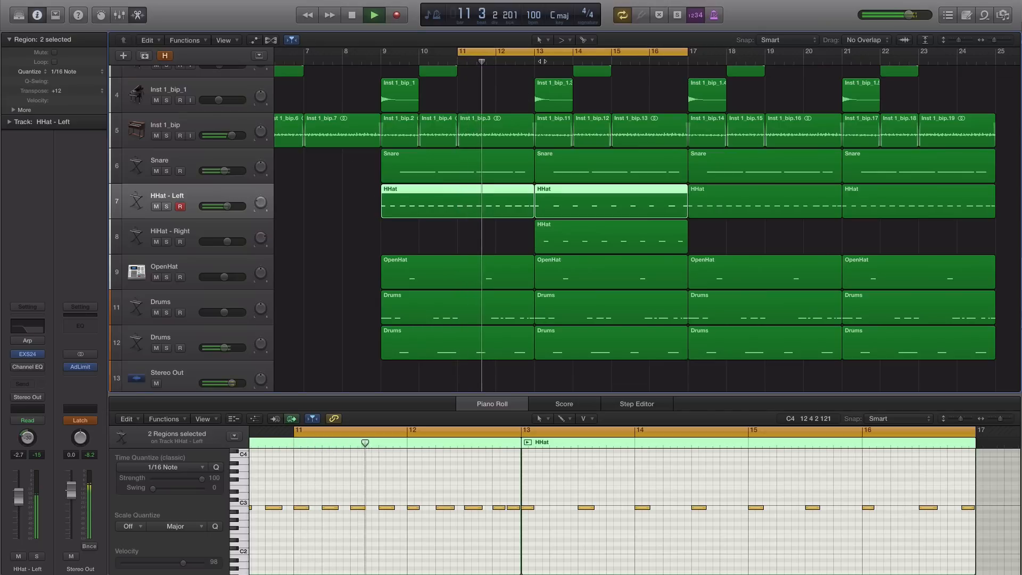